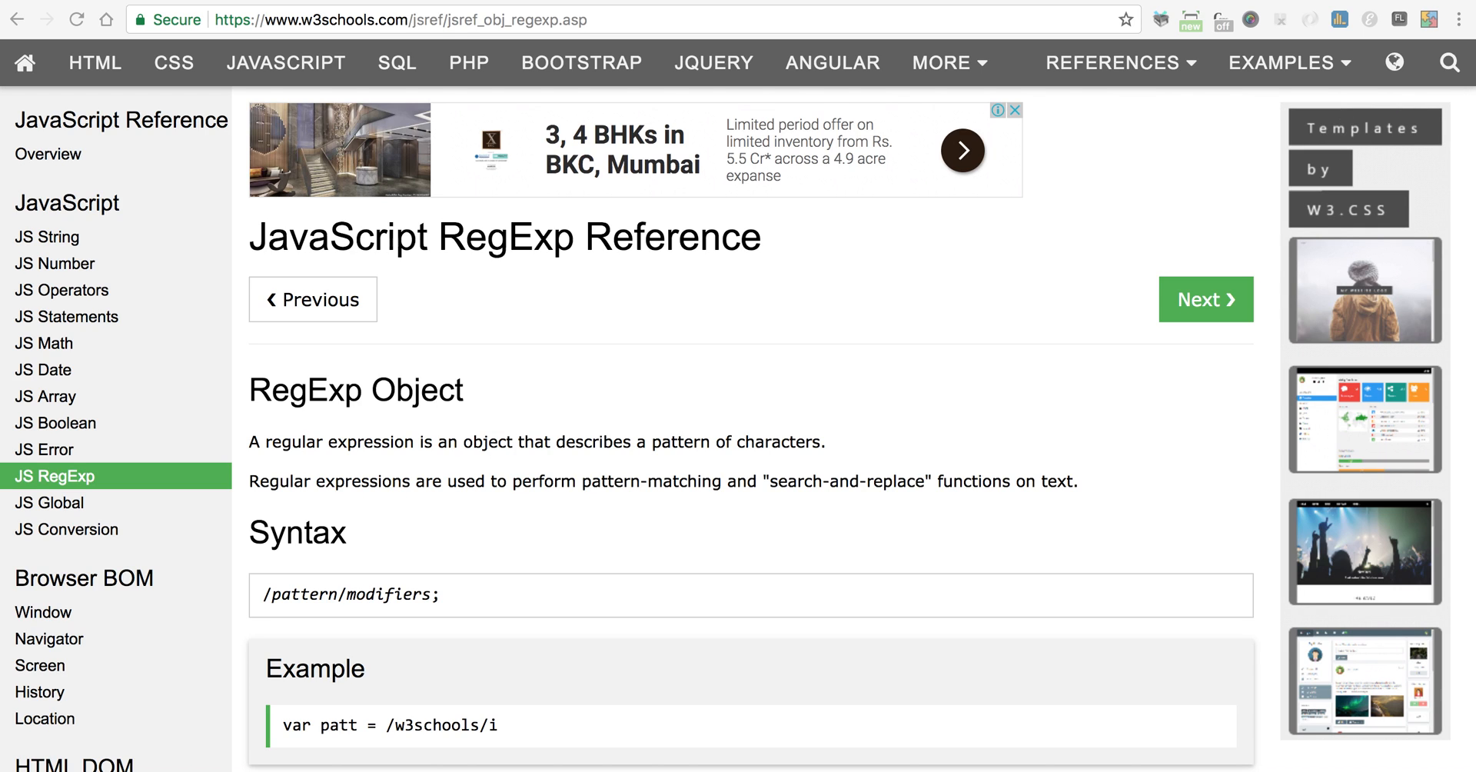
{"action": "mouse_move", "coordinate": [1362, 86]}
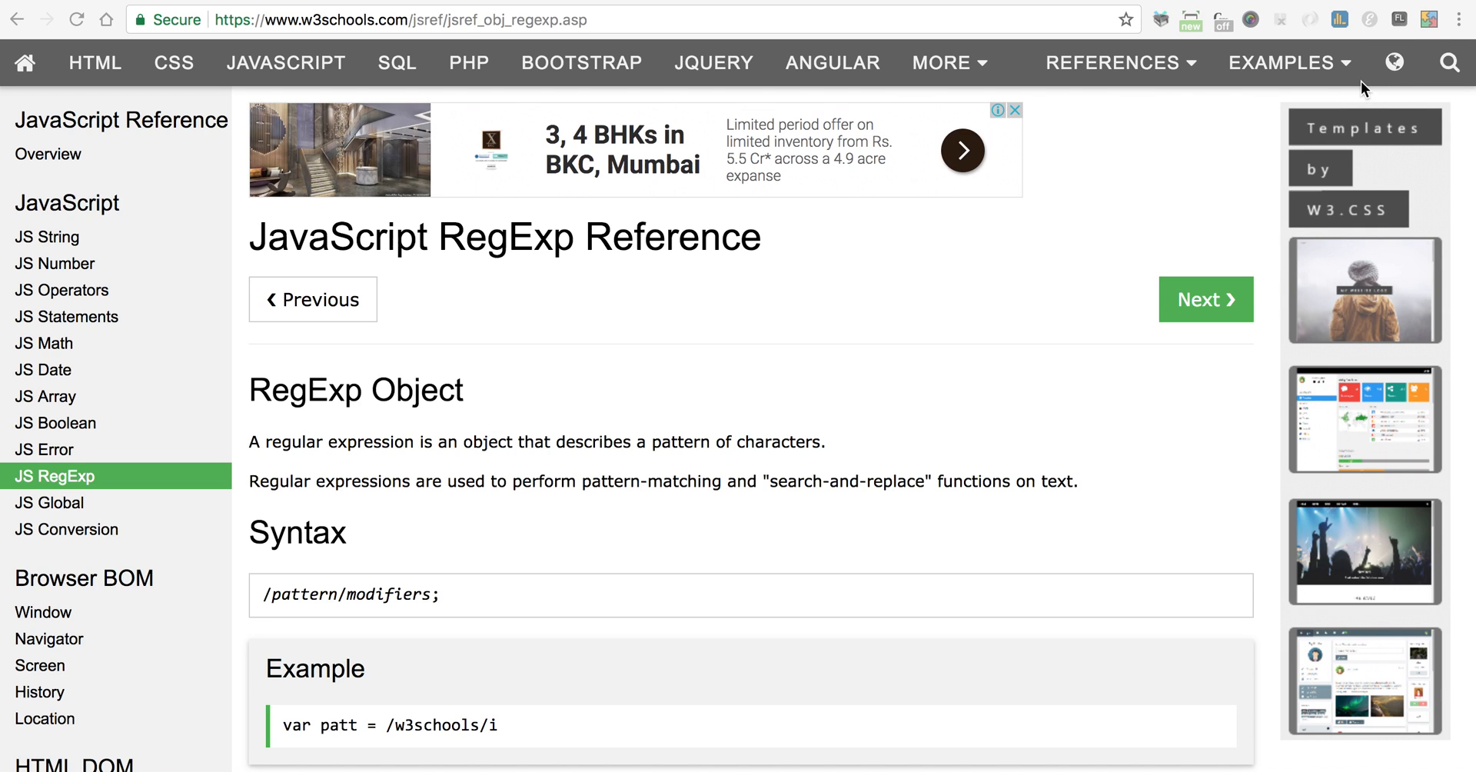
{"action": "mouse_move", "coordinate": [1425, 17]}
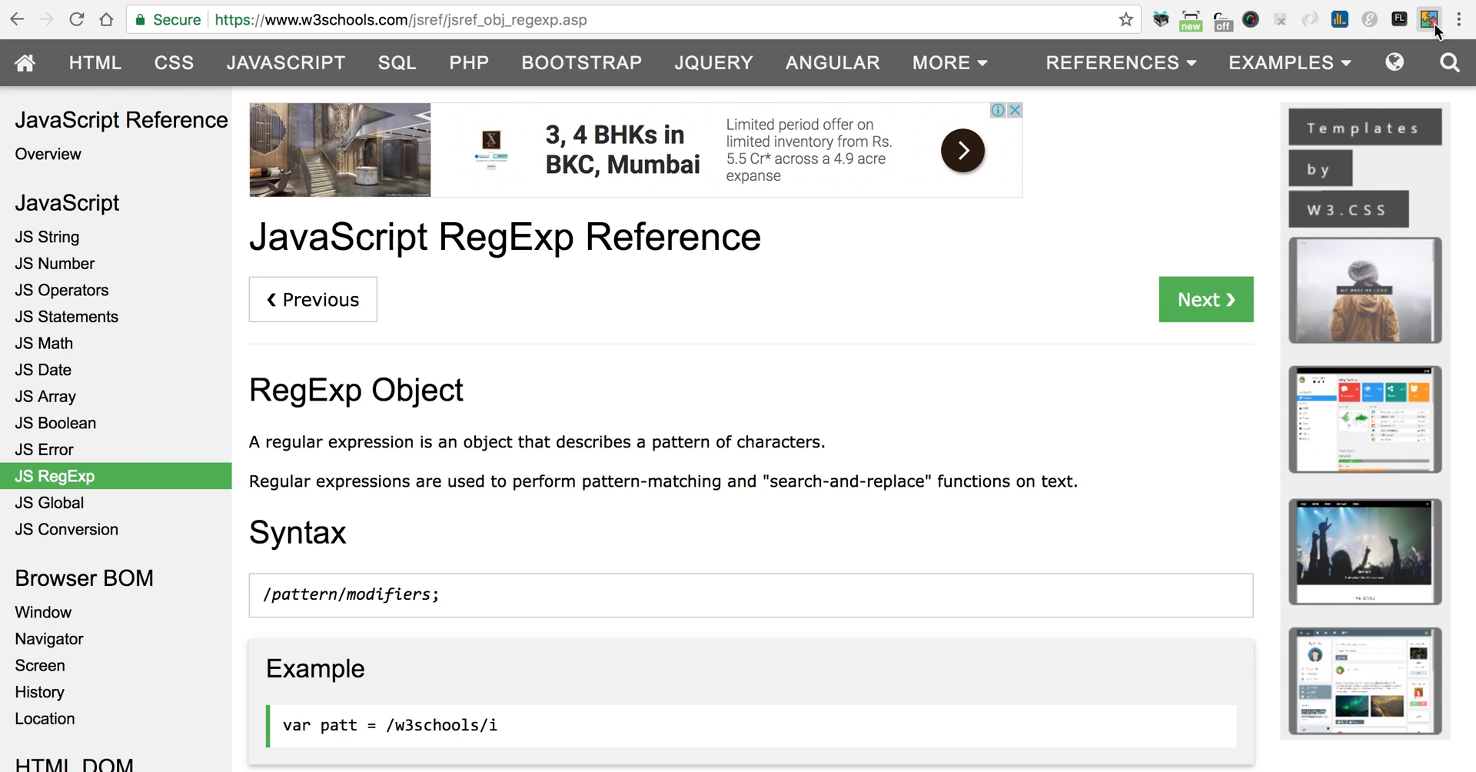
Bring up the code injector's popup with its injector toggle and capture options
{"action": "left_click", "coordinate": [1429, 15]}
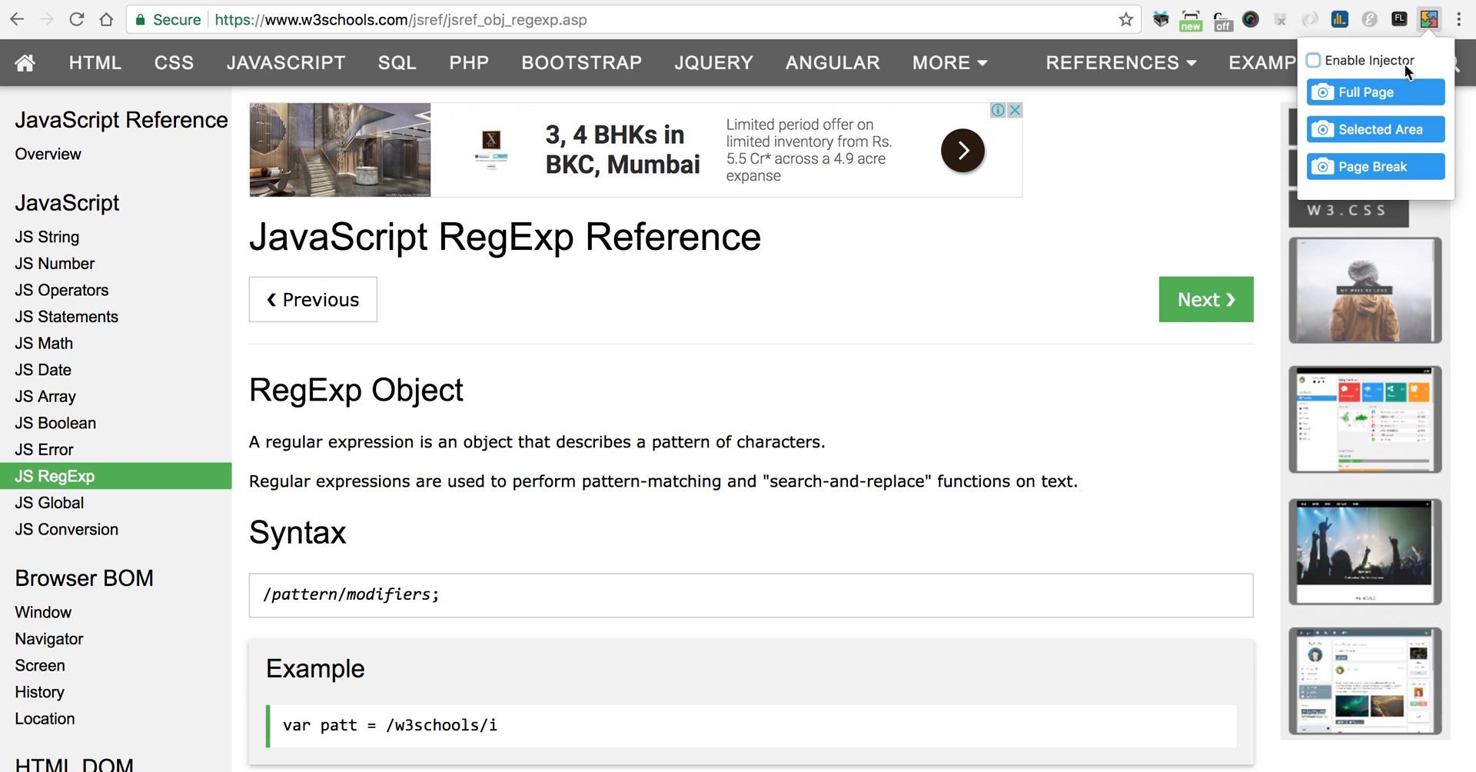
{"action": "mouse_move", "coordinate": [1313, 66]}
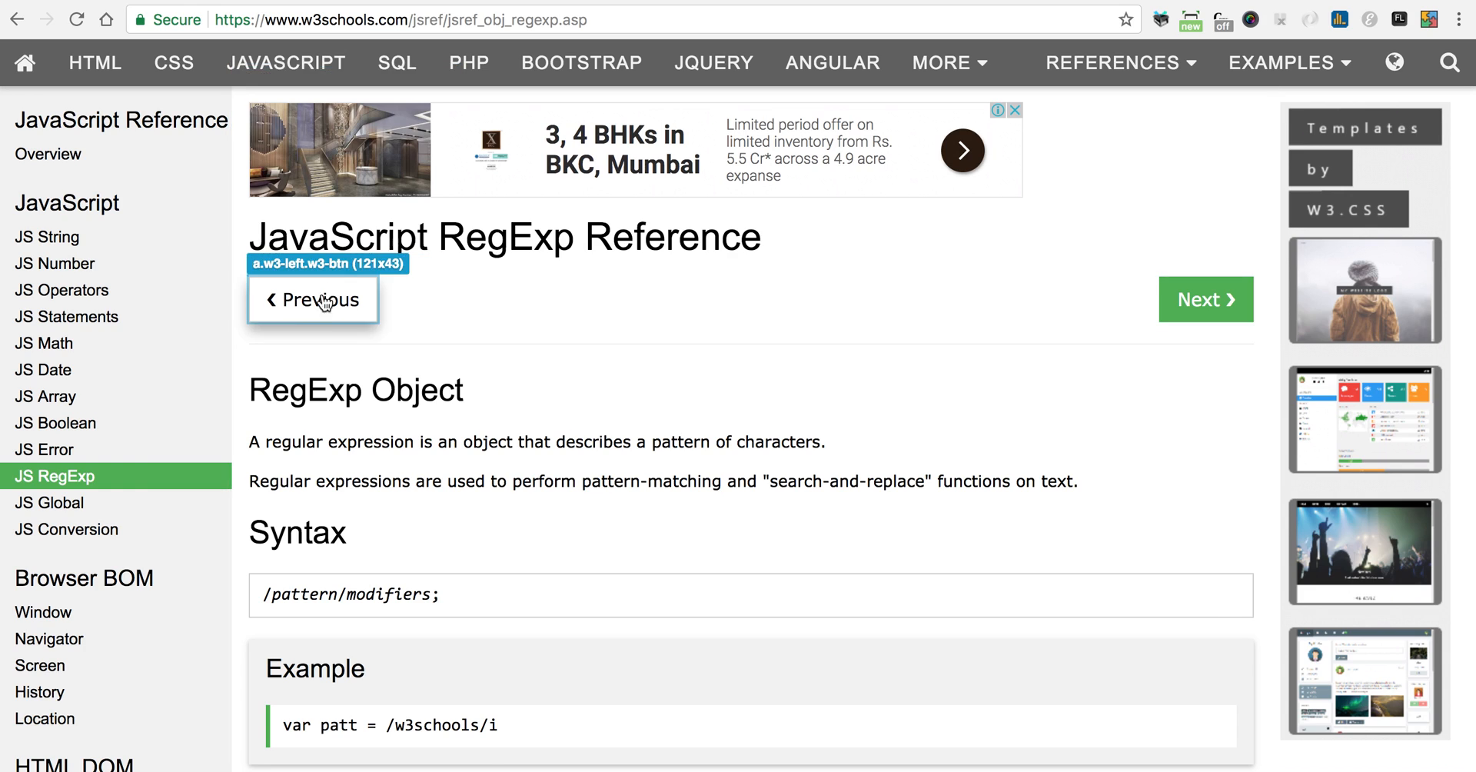
{"action": "mouse_move", "coordinate": [326, 320]}
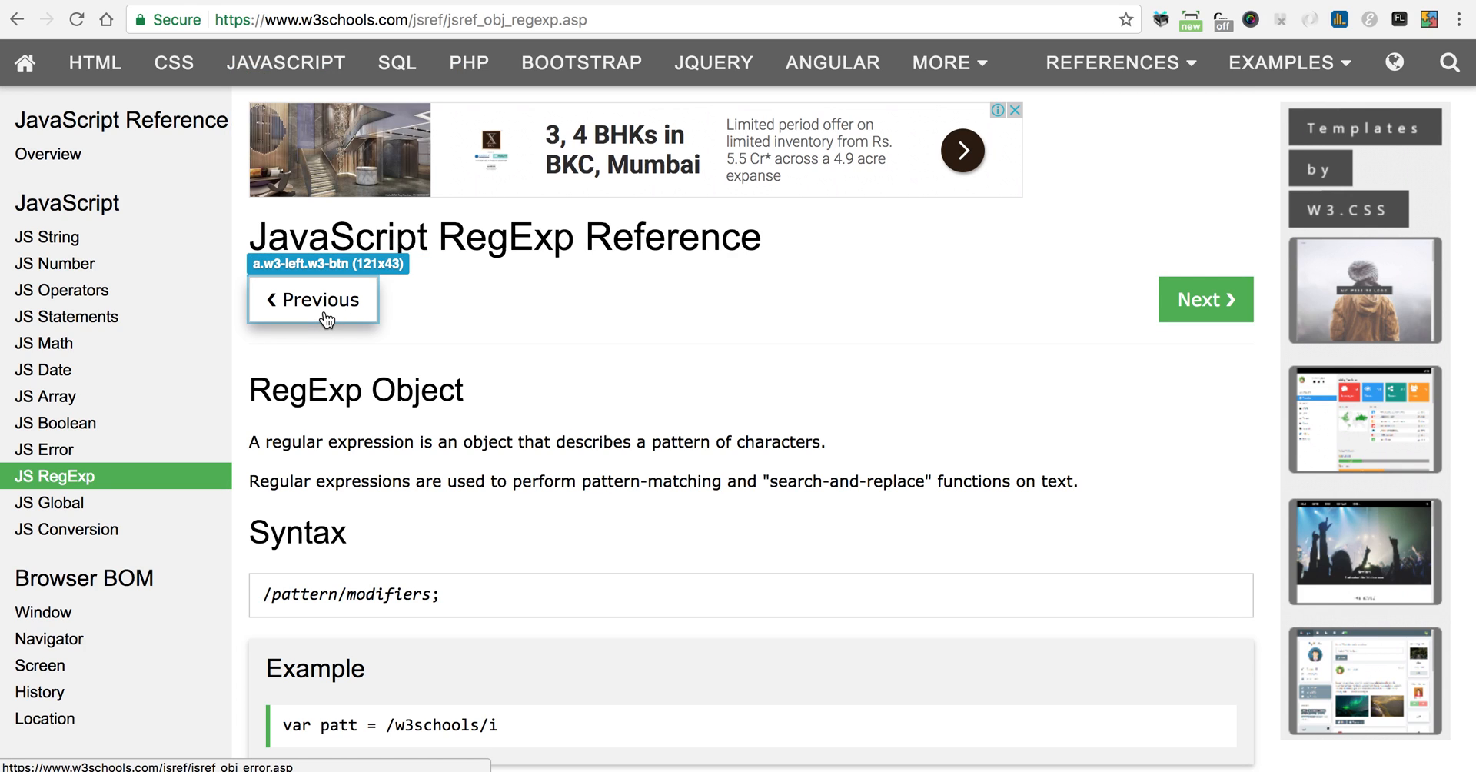
{"action": "mouse_move", "coordinate": [150, 413]}
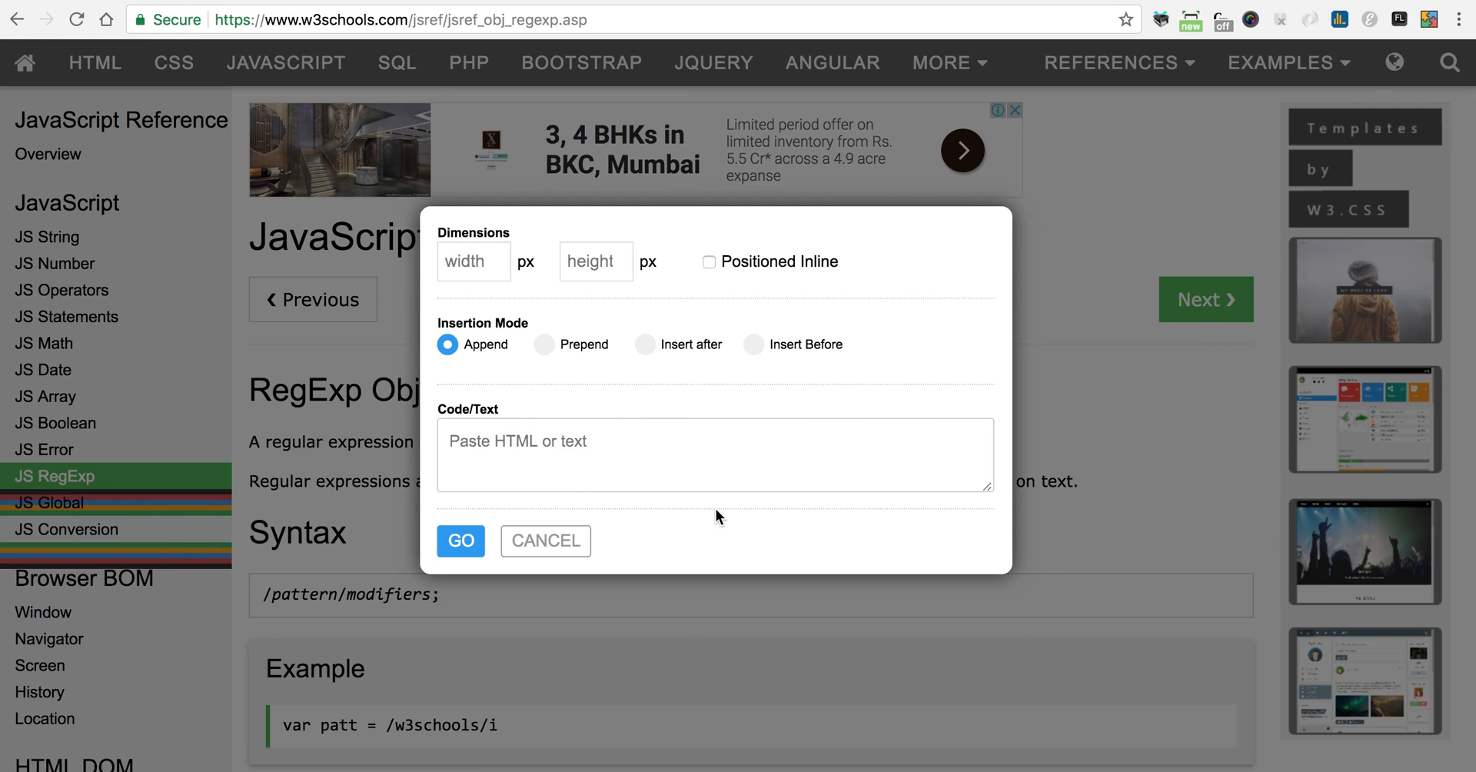
{"action": "mouse_move", "coordinate": [145, 506]}
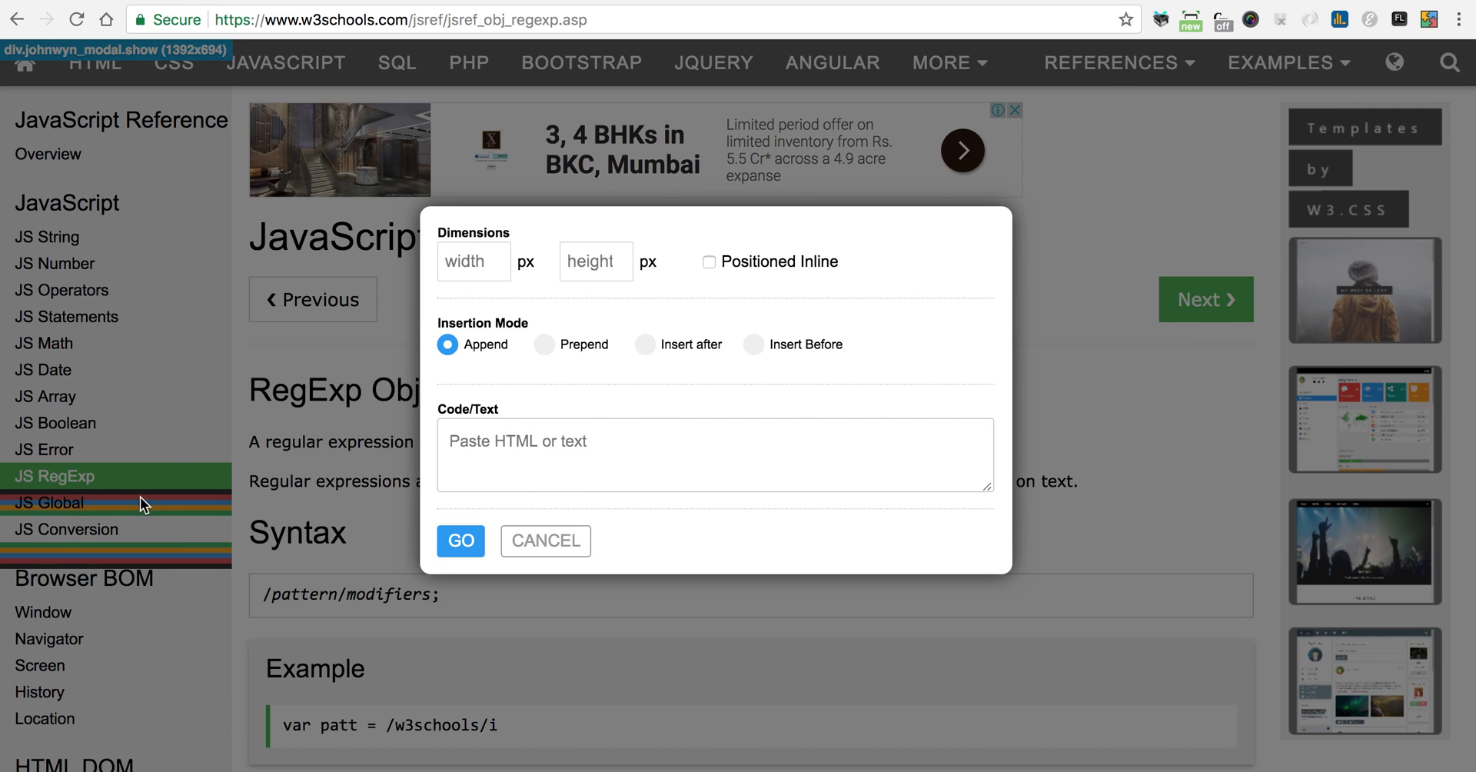
{"action": "mouse_move", "coordinate": [206, 507]}
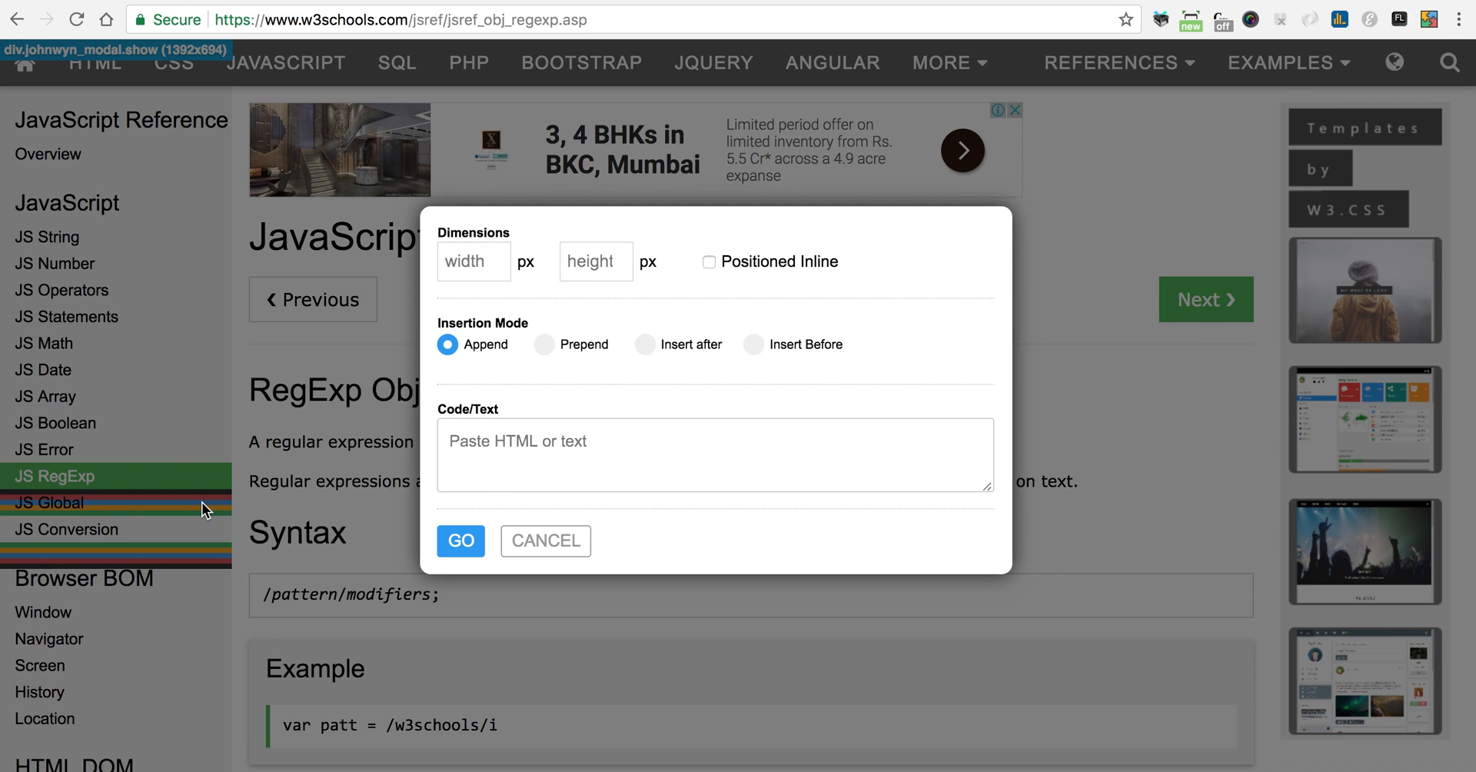
{"action": "mouse_move", "coordinate": [222, 538]}
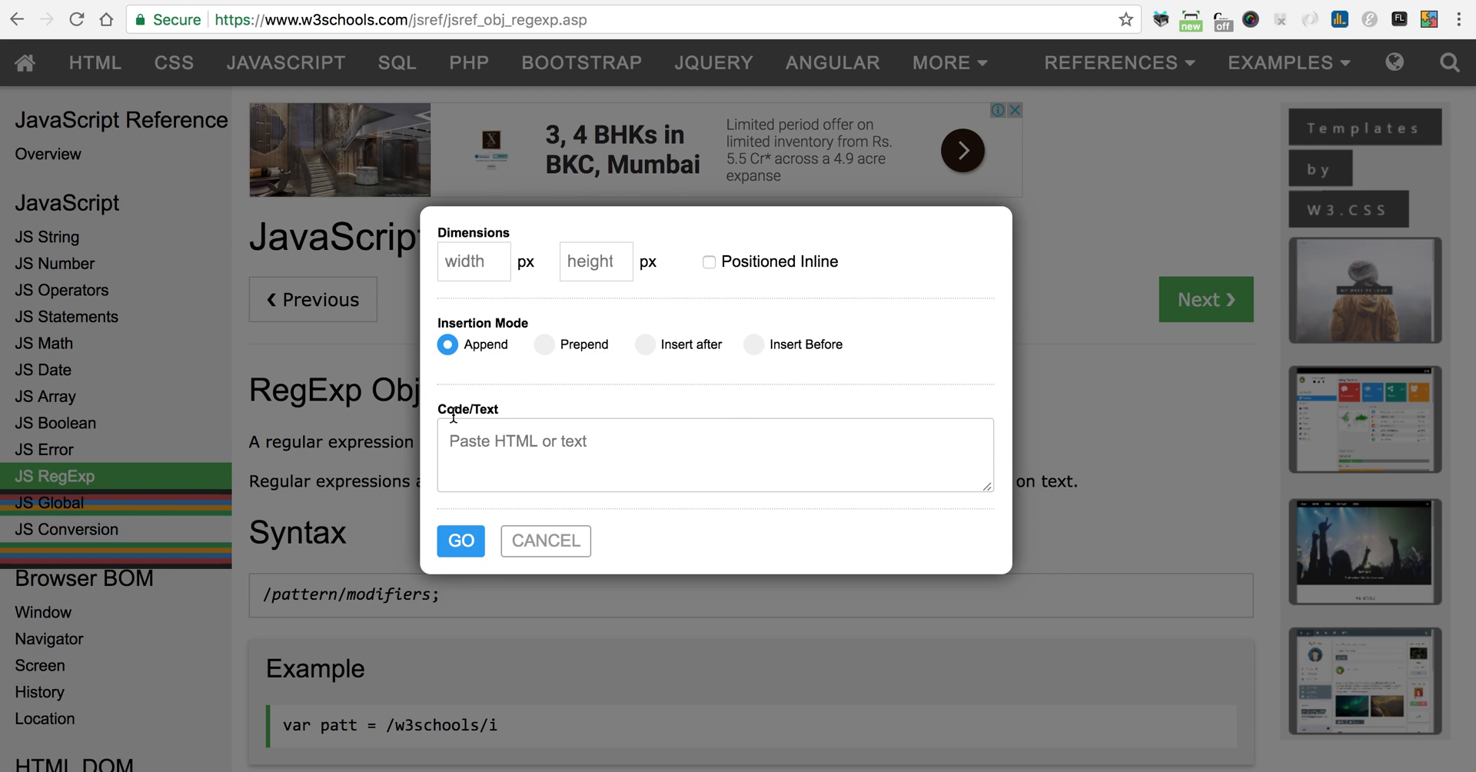
{"action": "mouse_move", "coordinate": [487, 440]}
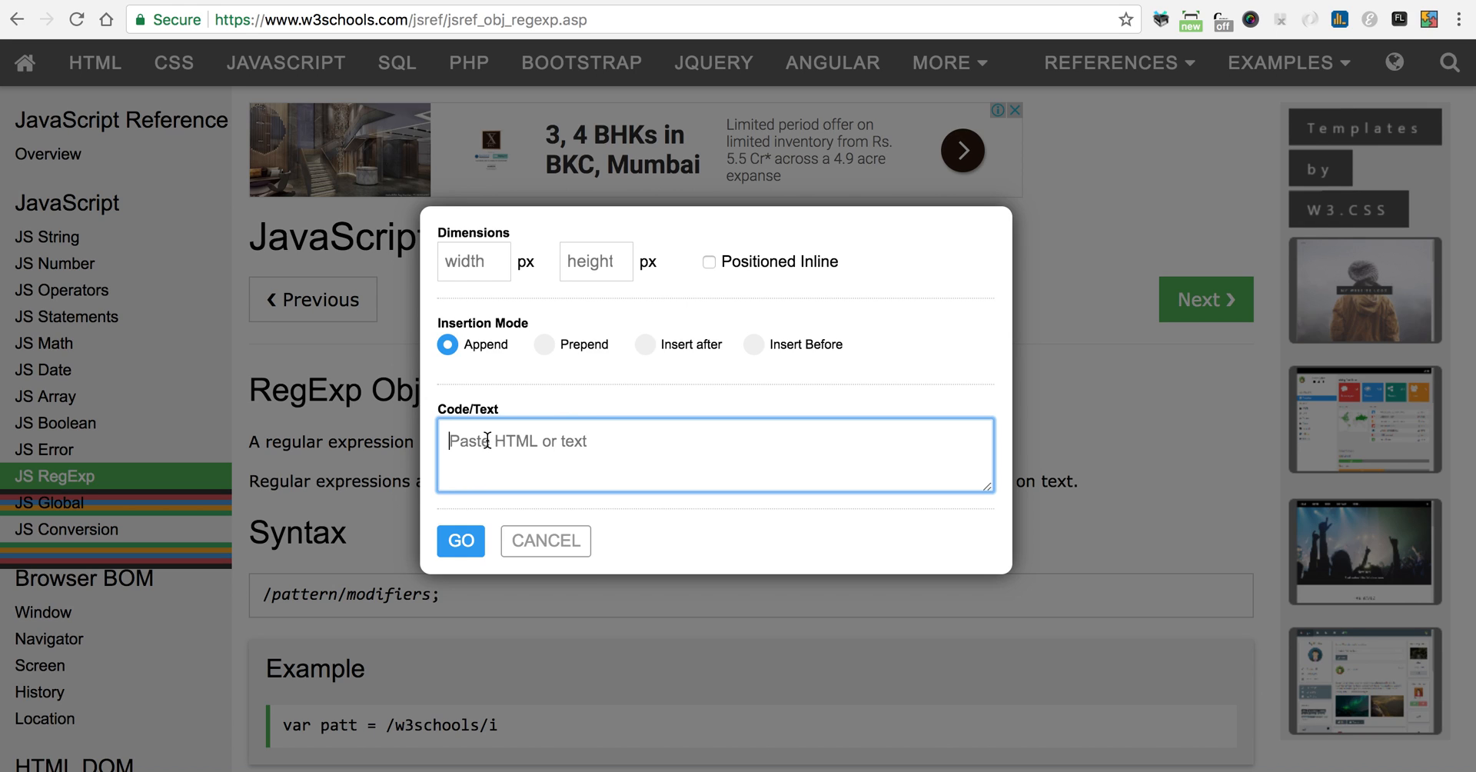
Inject the codyhouse course2 image at width 150, height 125 into the sidebar below JS Conversion
{"action": "type", "text": "<img src=\"https://codyhouse.co/wp-content/uploads/2016/04/course2-300x250.png\" width=\"150\" height=\"125\"/>"}
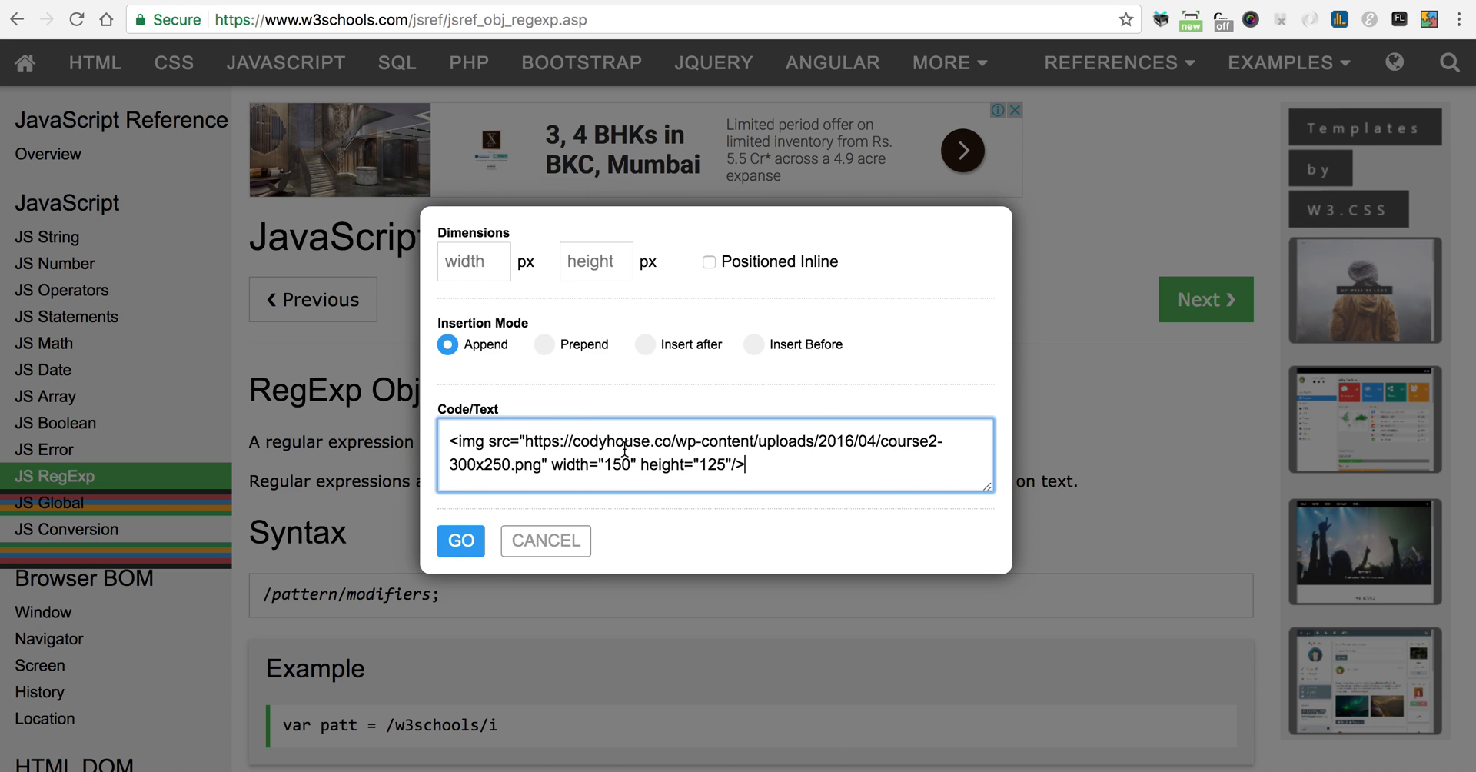
{"action": "left_click", "coordinate": [473, 261]}
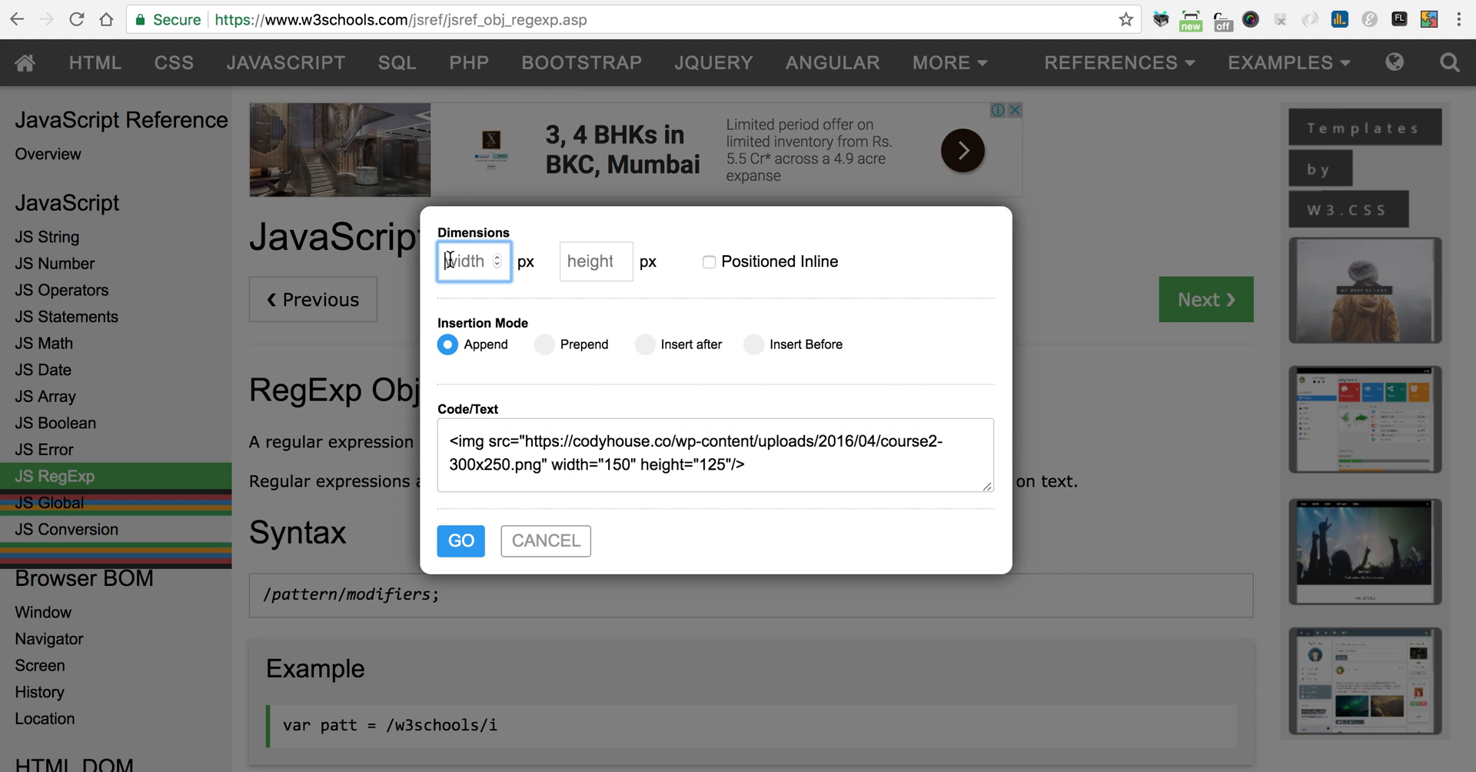
{"action": "type", "text": "150"}
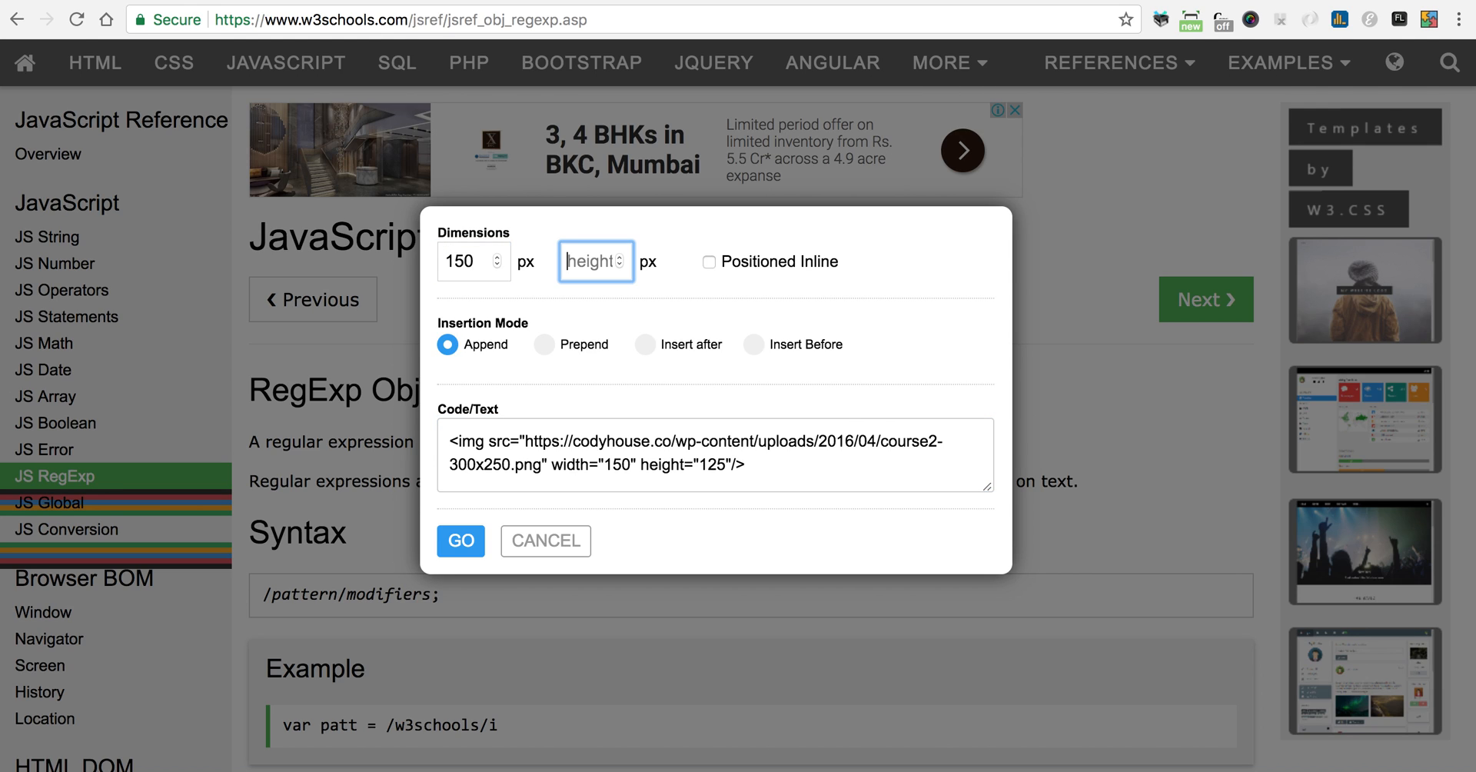
{"action": "type", "text": "125"}
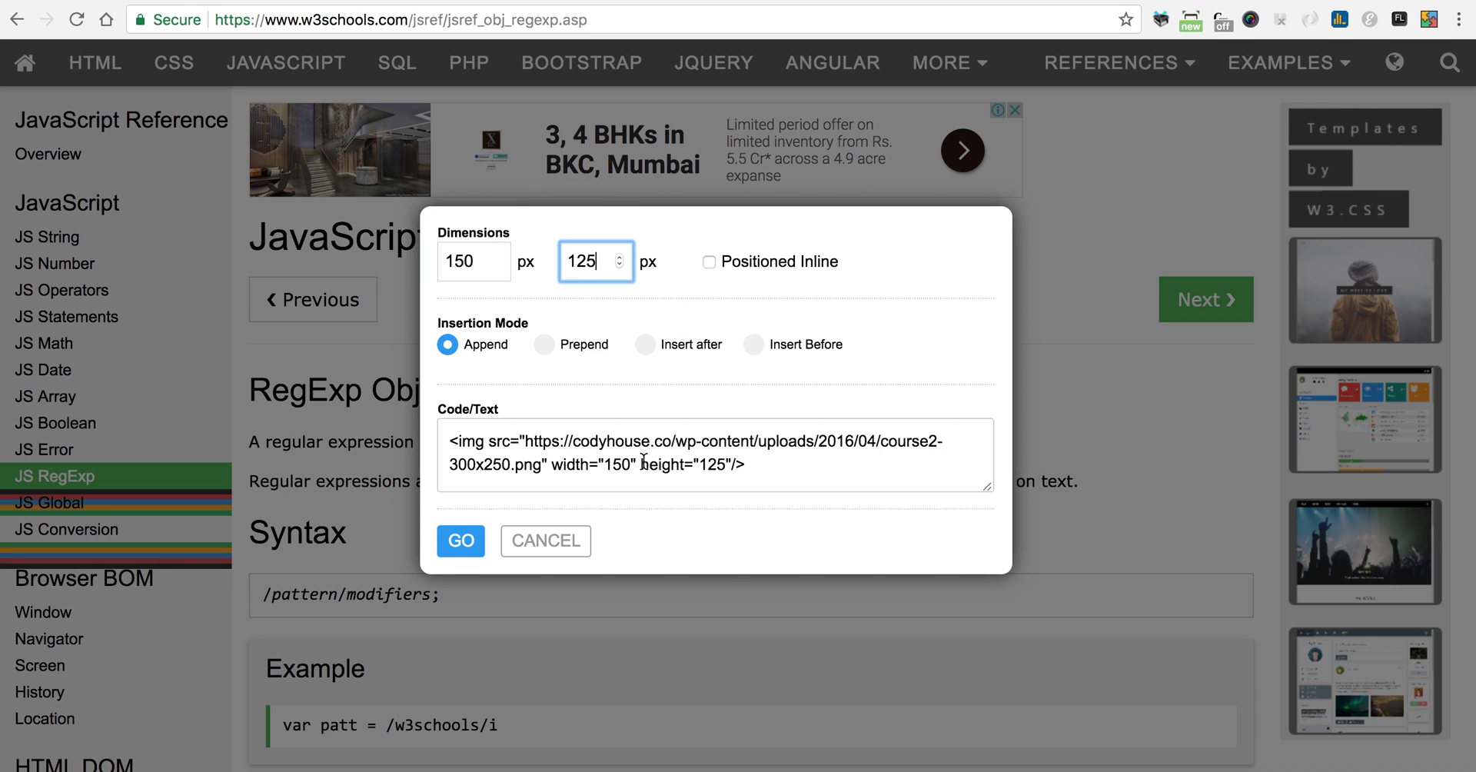
{"action": "mouse_move", "coordinate": [490, 437]}
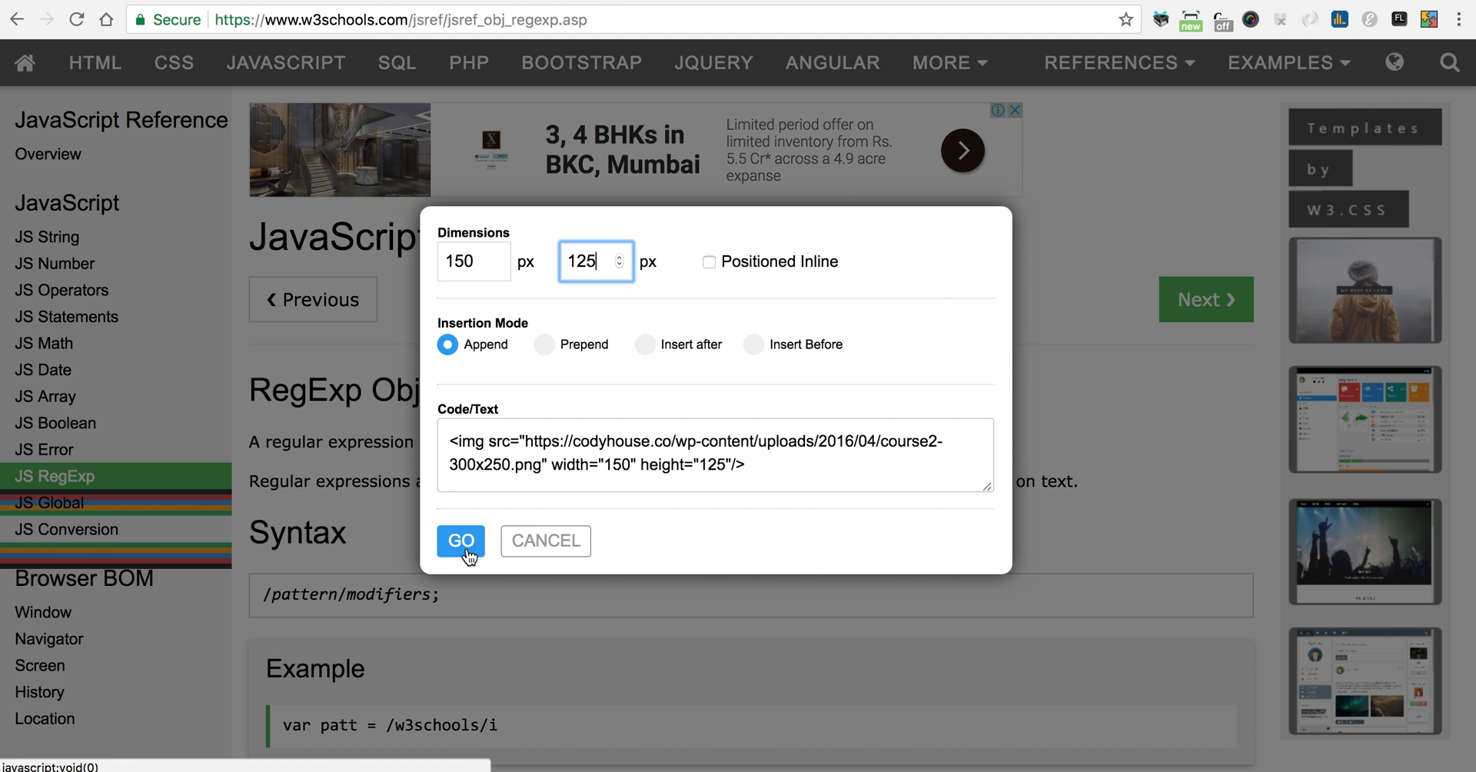
{"action": "left_click", "coordinate": [461, 540]}
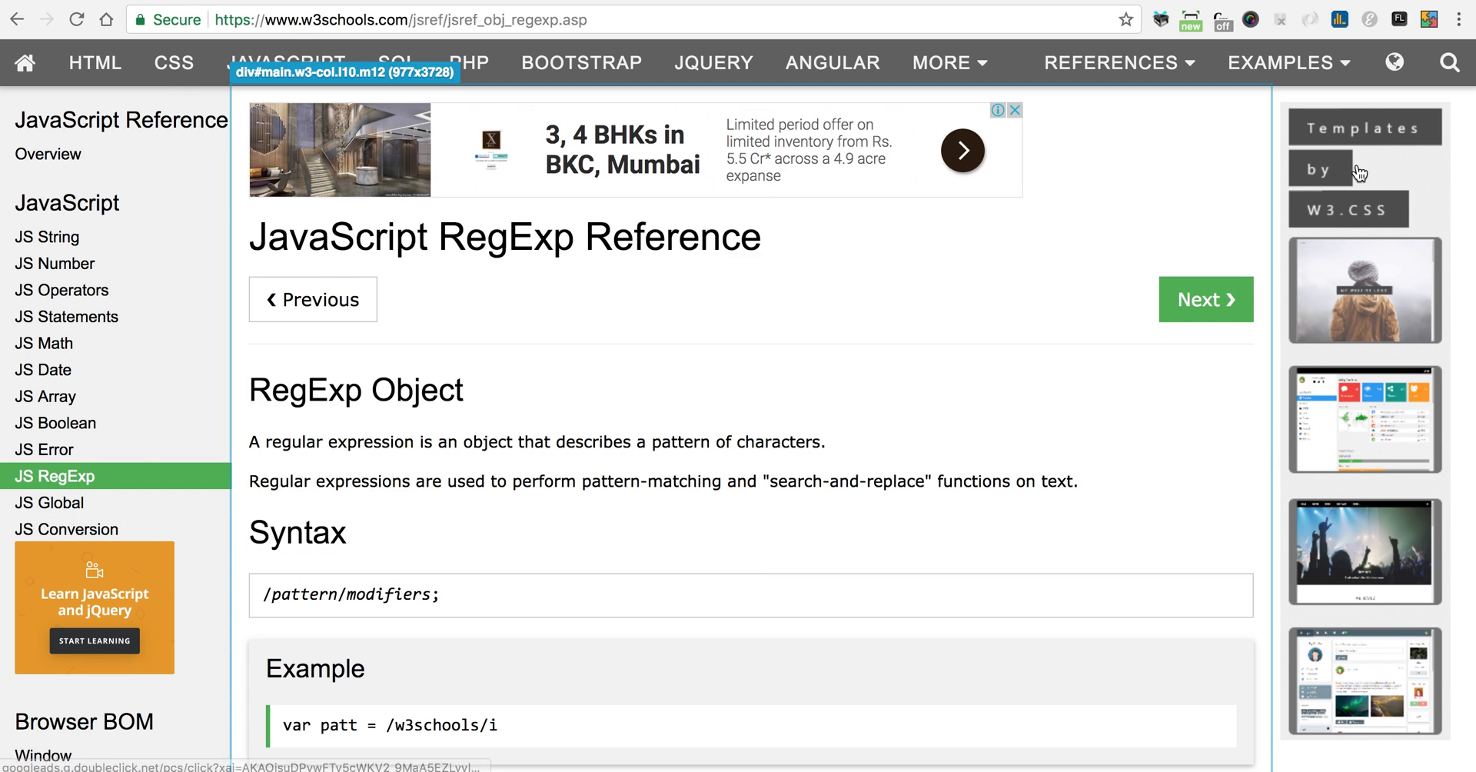
Reopen the injector popup and switch Enable Injector off, keeping the injected image
{"action": "left_click", "coordinate": [1426, 16]}
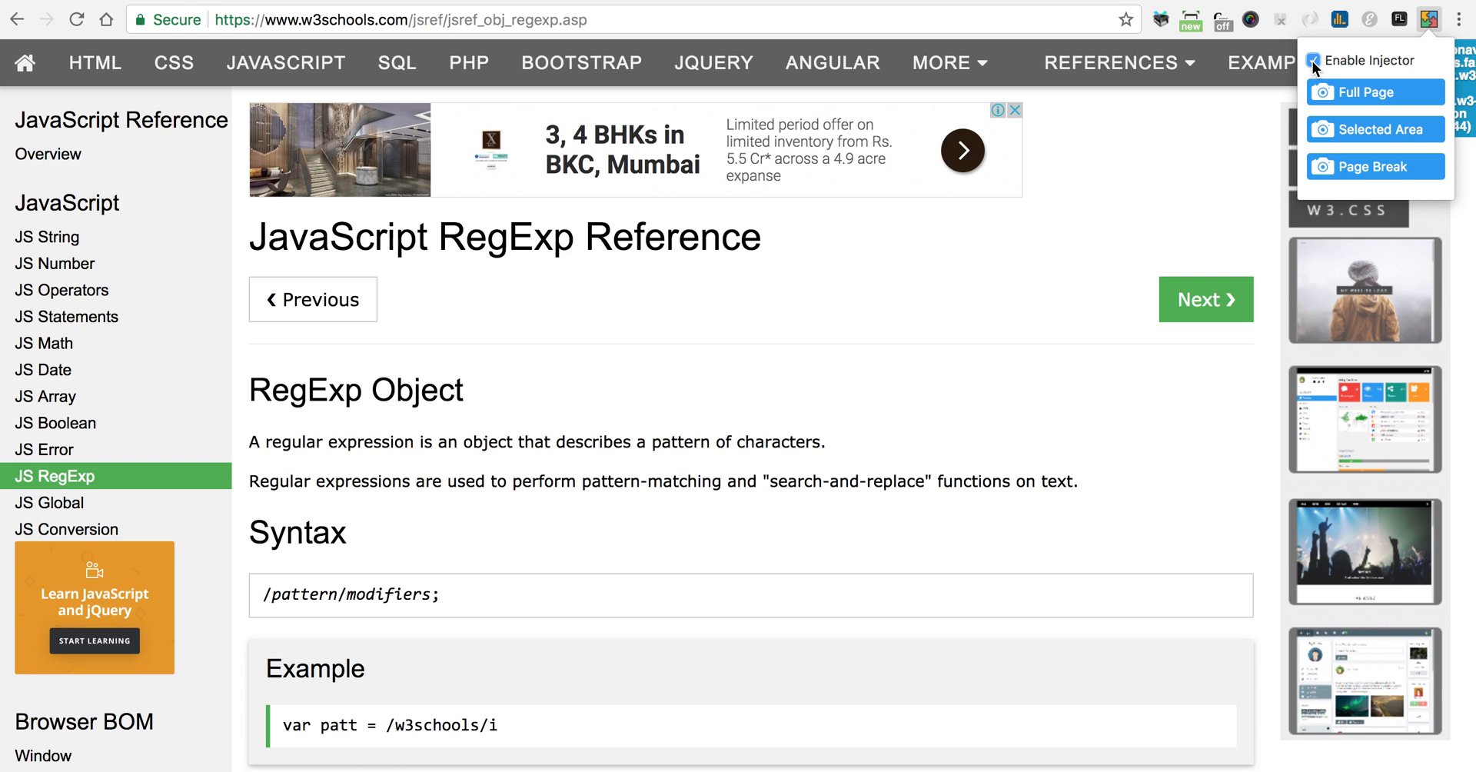
{"action": "left_click", "coordinate": [1315, 60]}
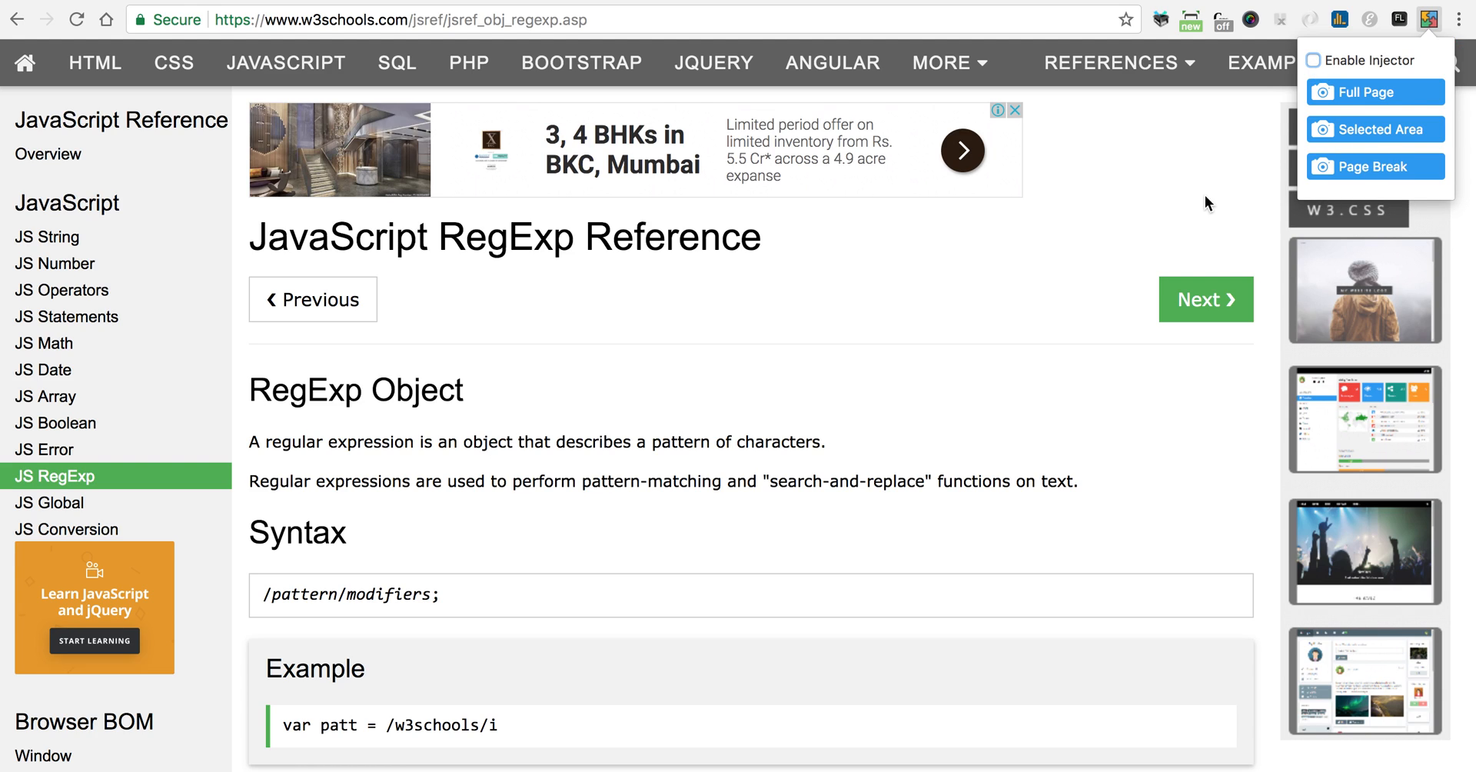
{"action": "mouse_move", "coordinate": [1367, 99]}
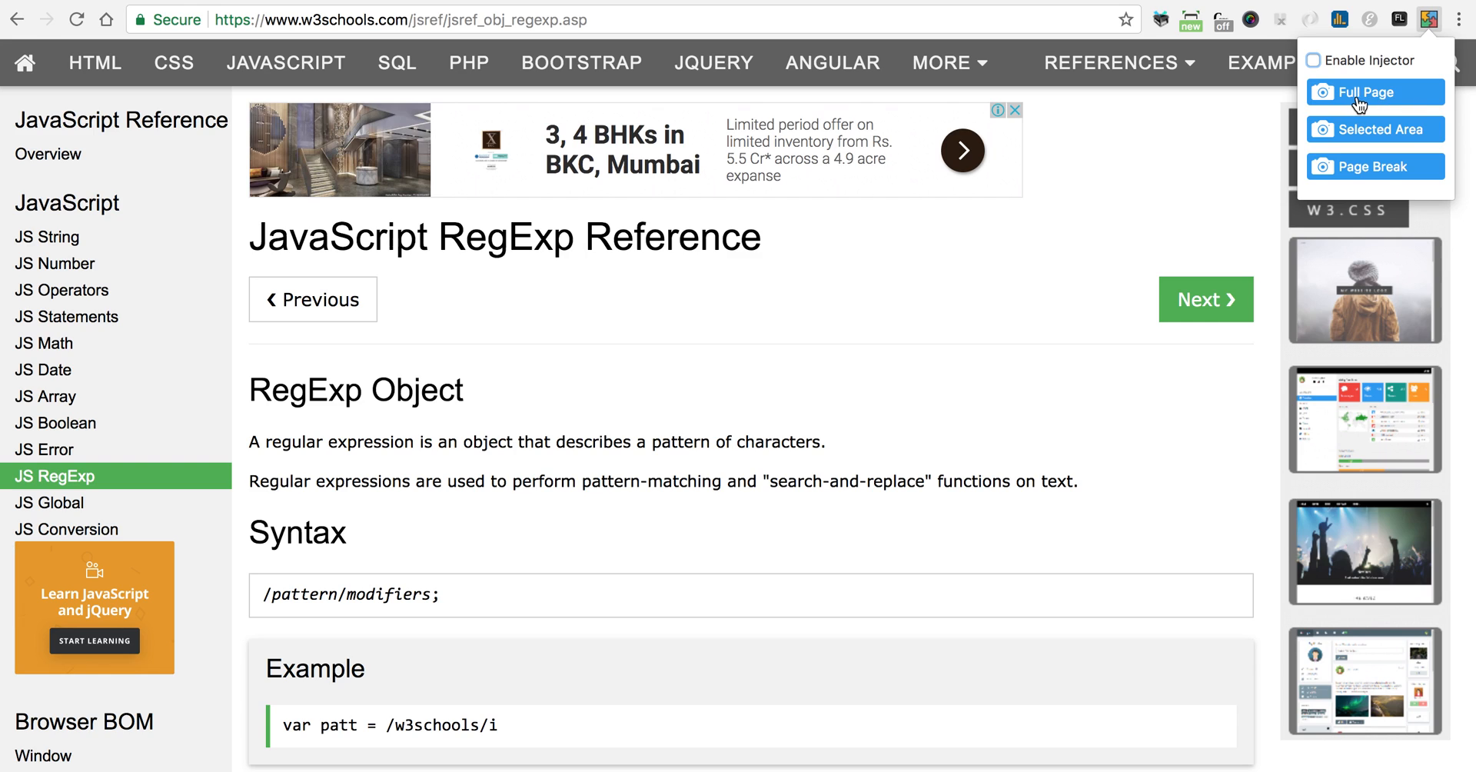
{"action": "mouse_move", "coordinate": [1361, 137]}
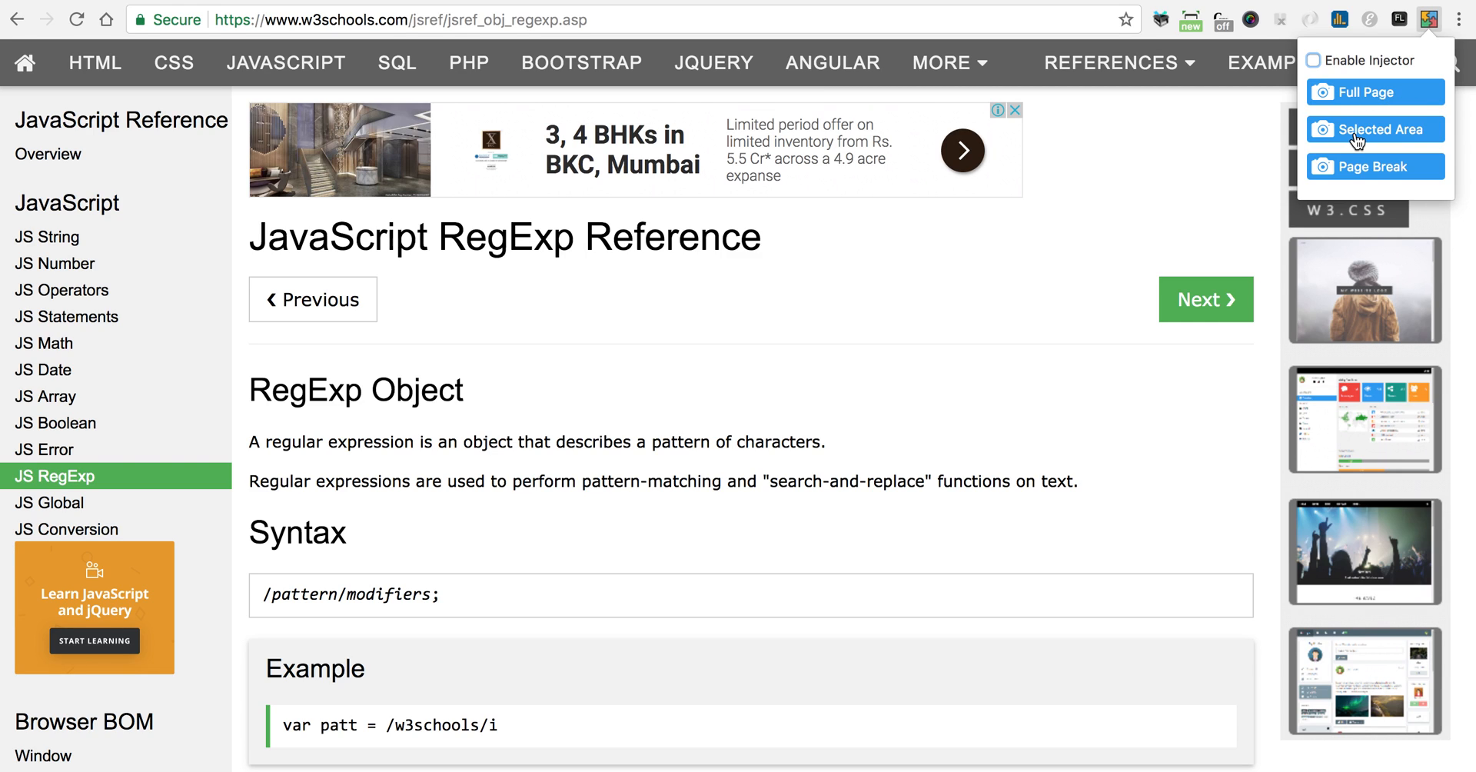
{"action": "mouse_move", "coordinate": [1405, 174]}
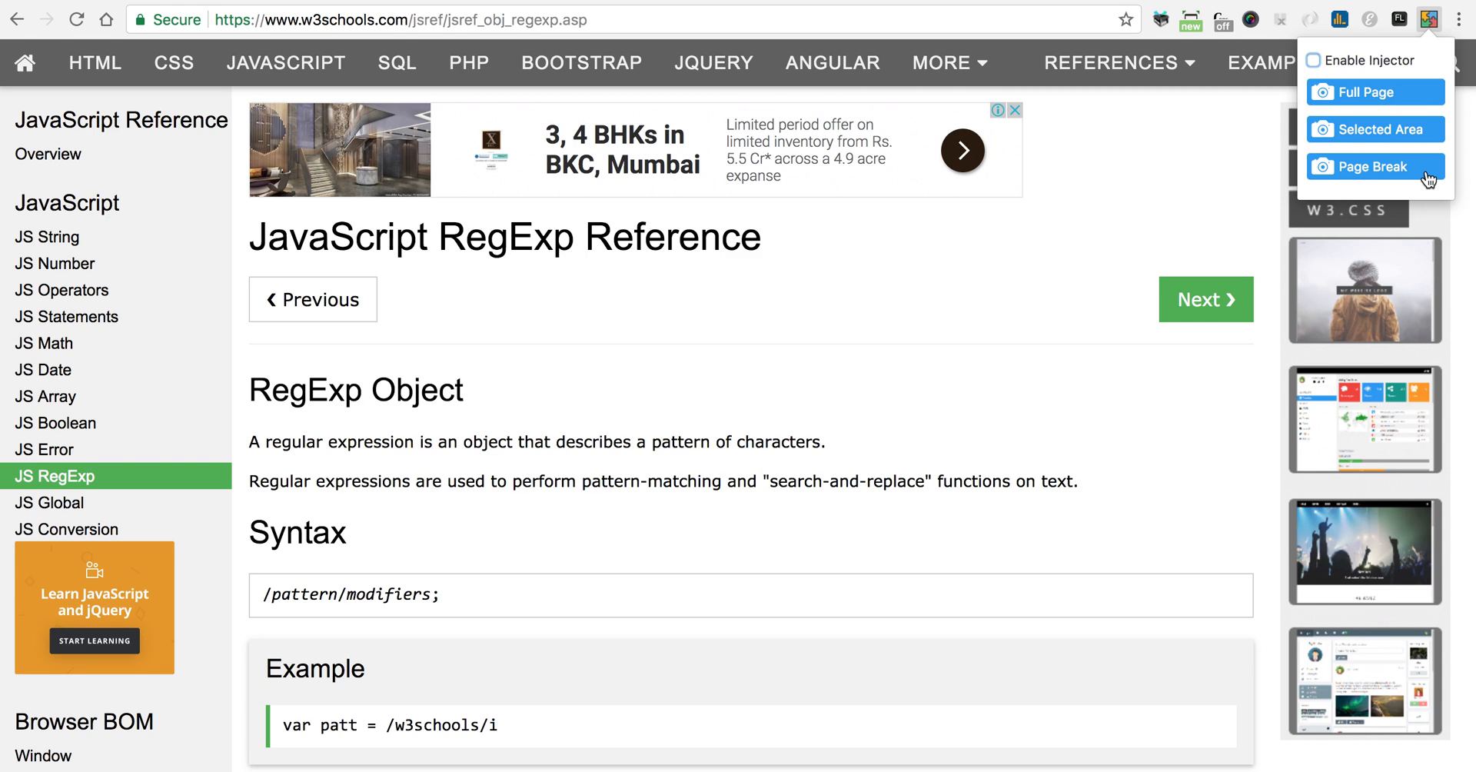
{"action": "mouse_move", "coordinate": [1329, 107]}
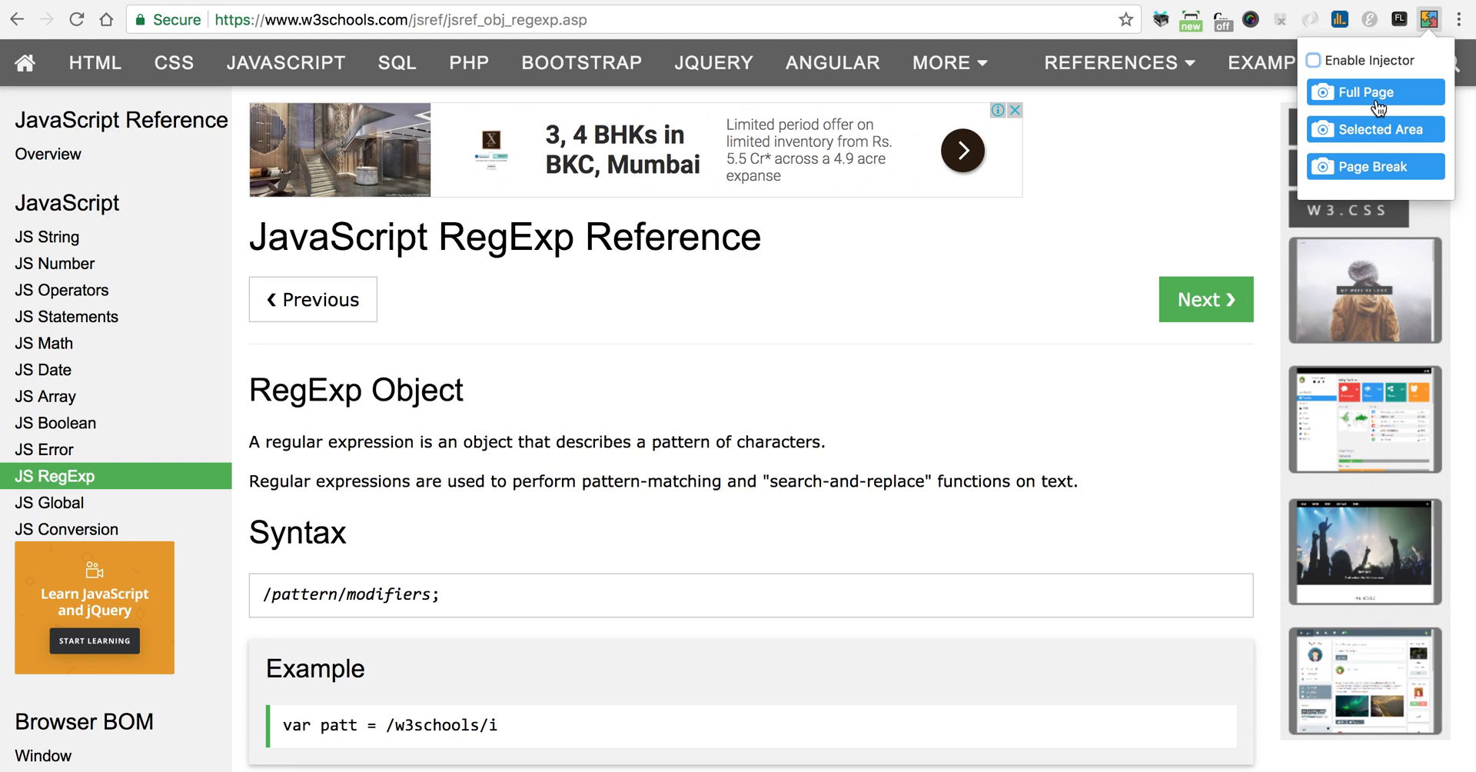
{"action": "mouse_move", "coordinate": [1393, 99]}
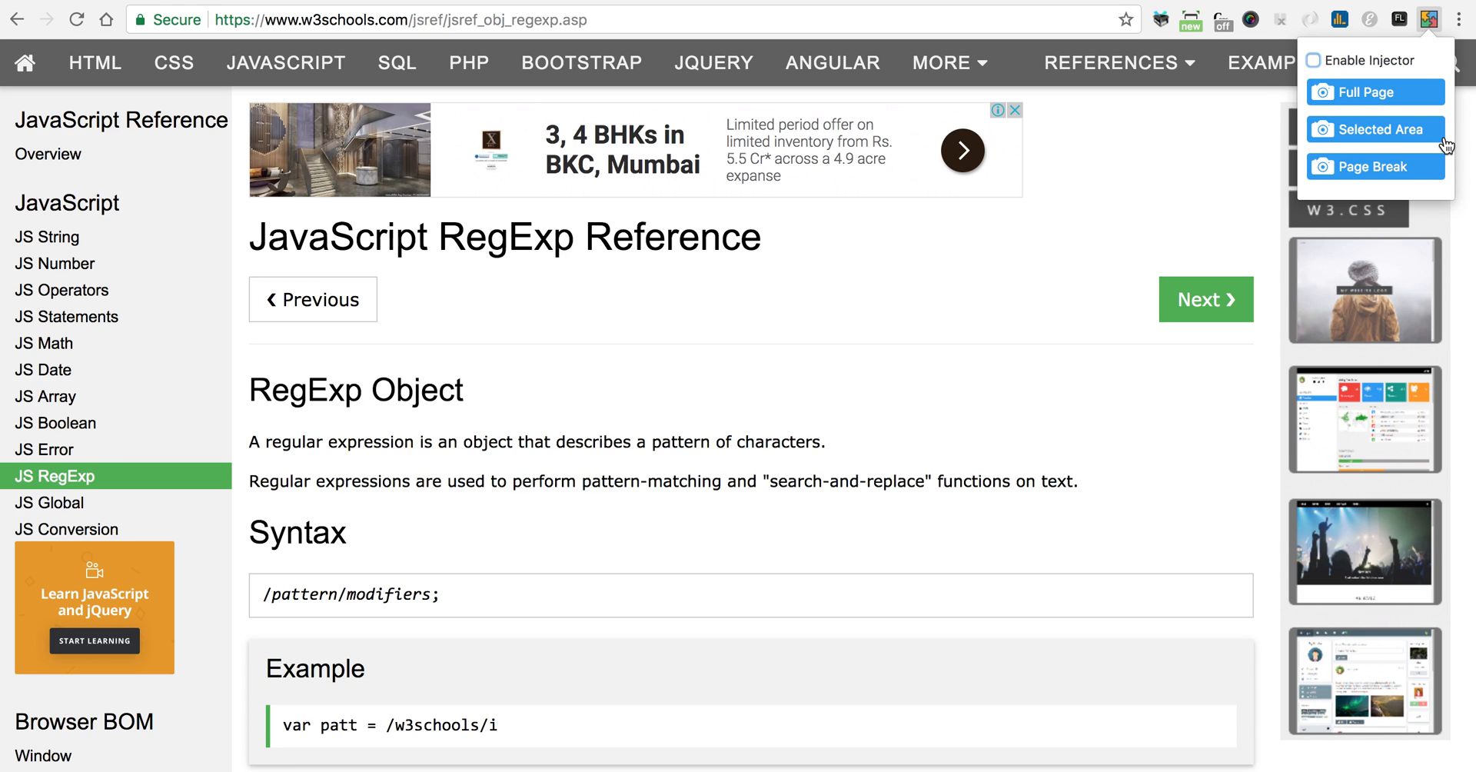
{"action": "mouse_move", "coordinate": [1396, 178]}
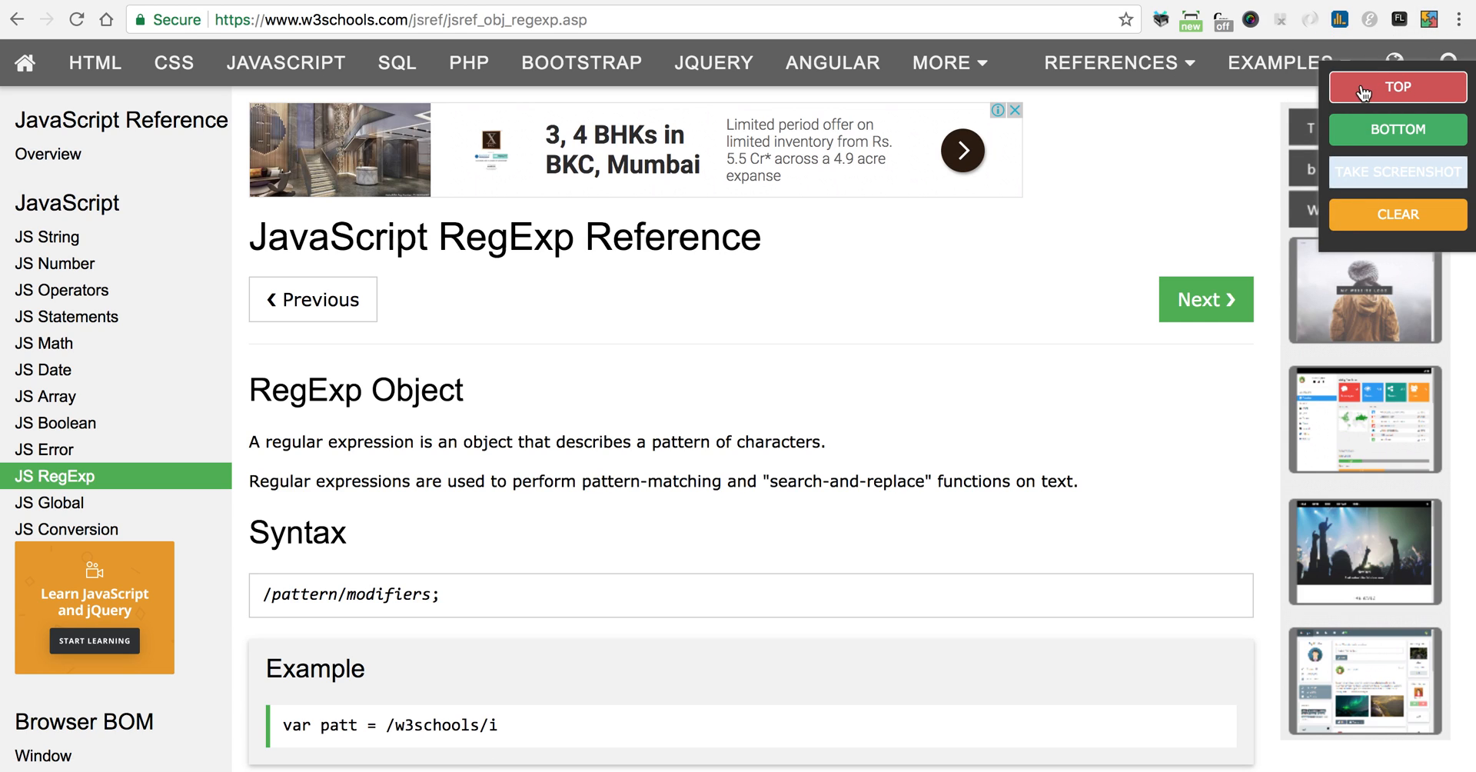
{"action": "mouse_move", "coordinate": [1385, 145]}
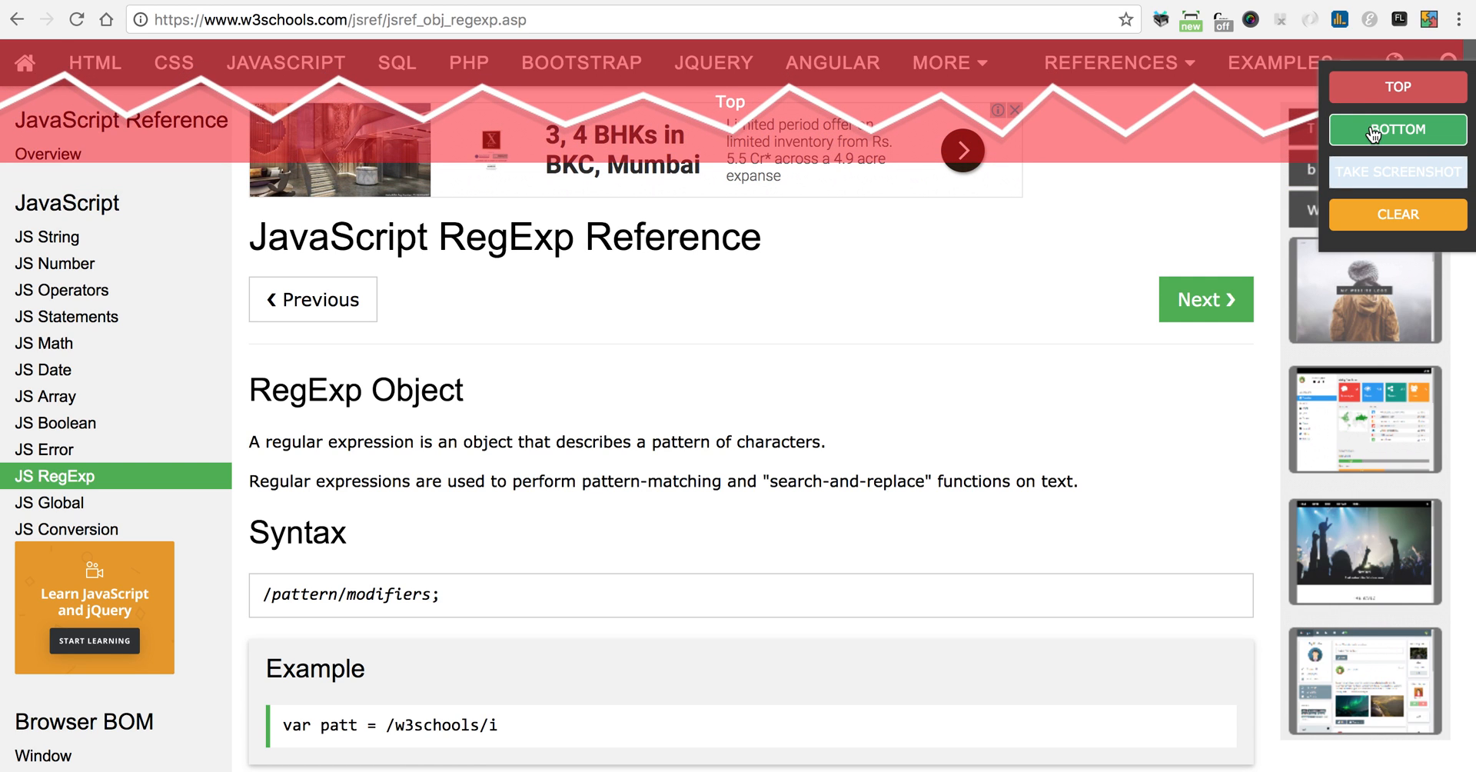
Mark the bottom page-break area and take the screenshot between the marked areas
{"action": "left_click", "coordinate": [1398, 129]}
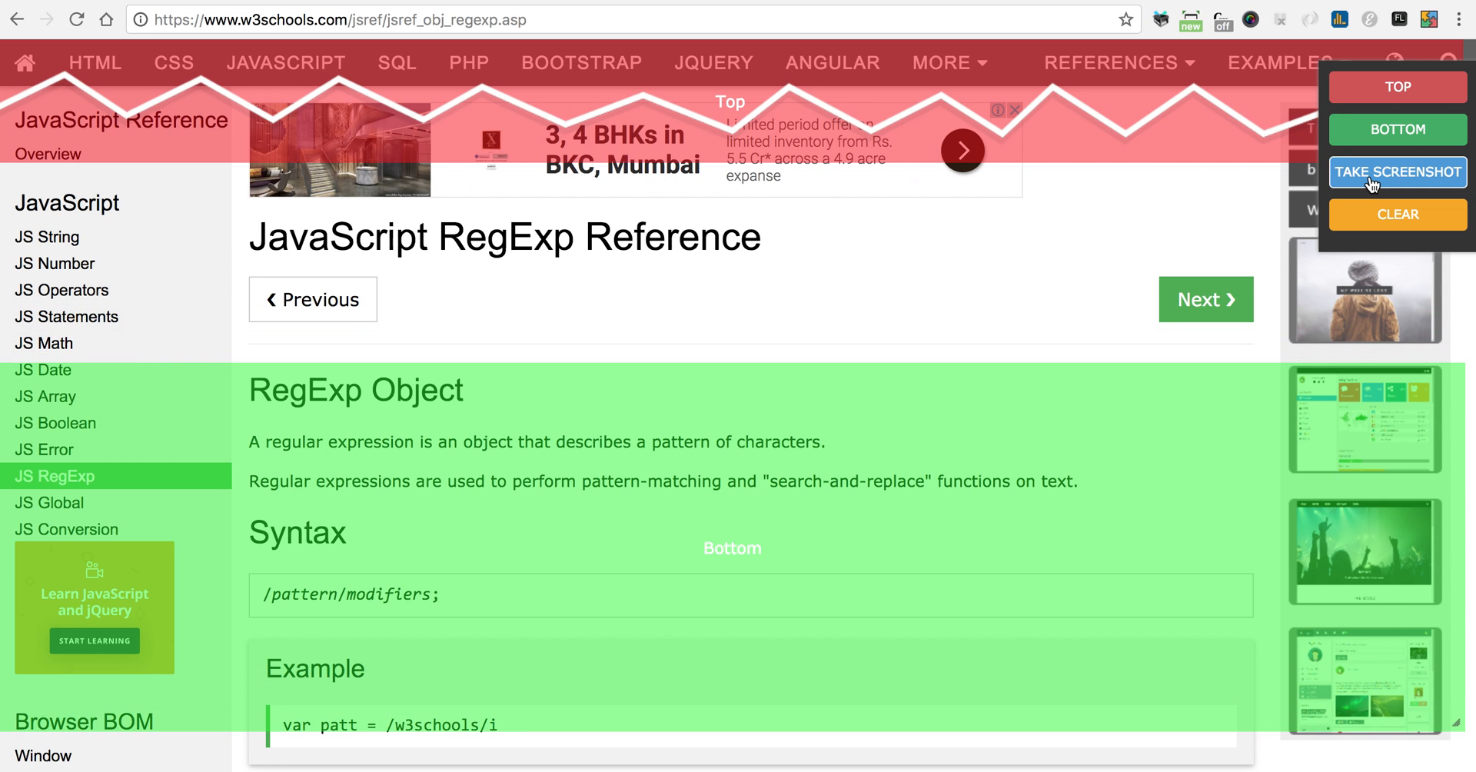
{"action": "left_click", "coordinate": [1396, 172]}
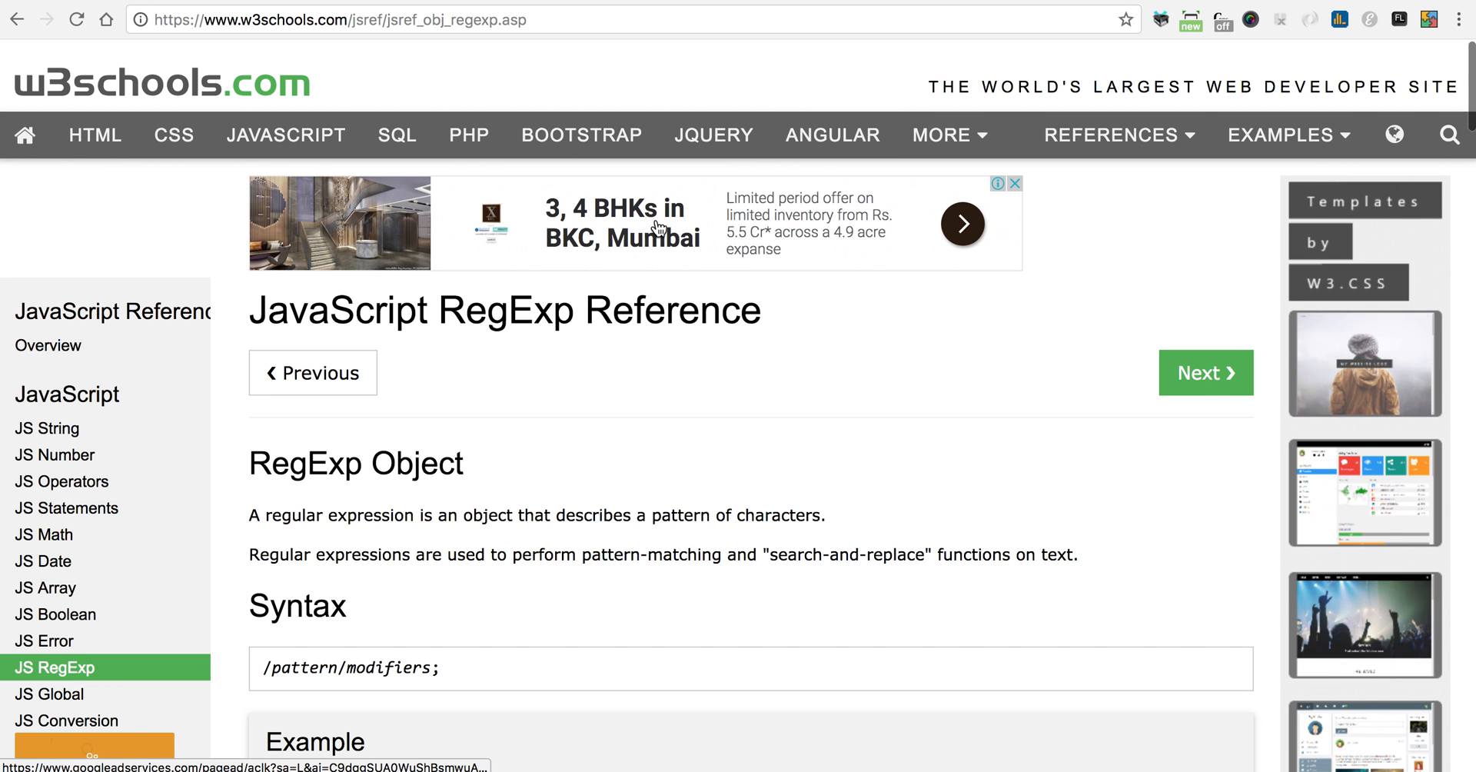
Scroll the RegExp page down to the W3Schools footer with Top 10 tutorials and references
{"action": "scroll", "scroll_direction": "down", "scroll_amount": 3}
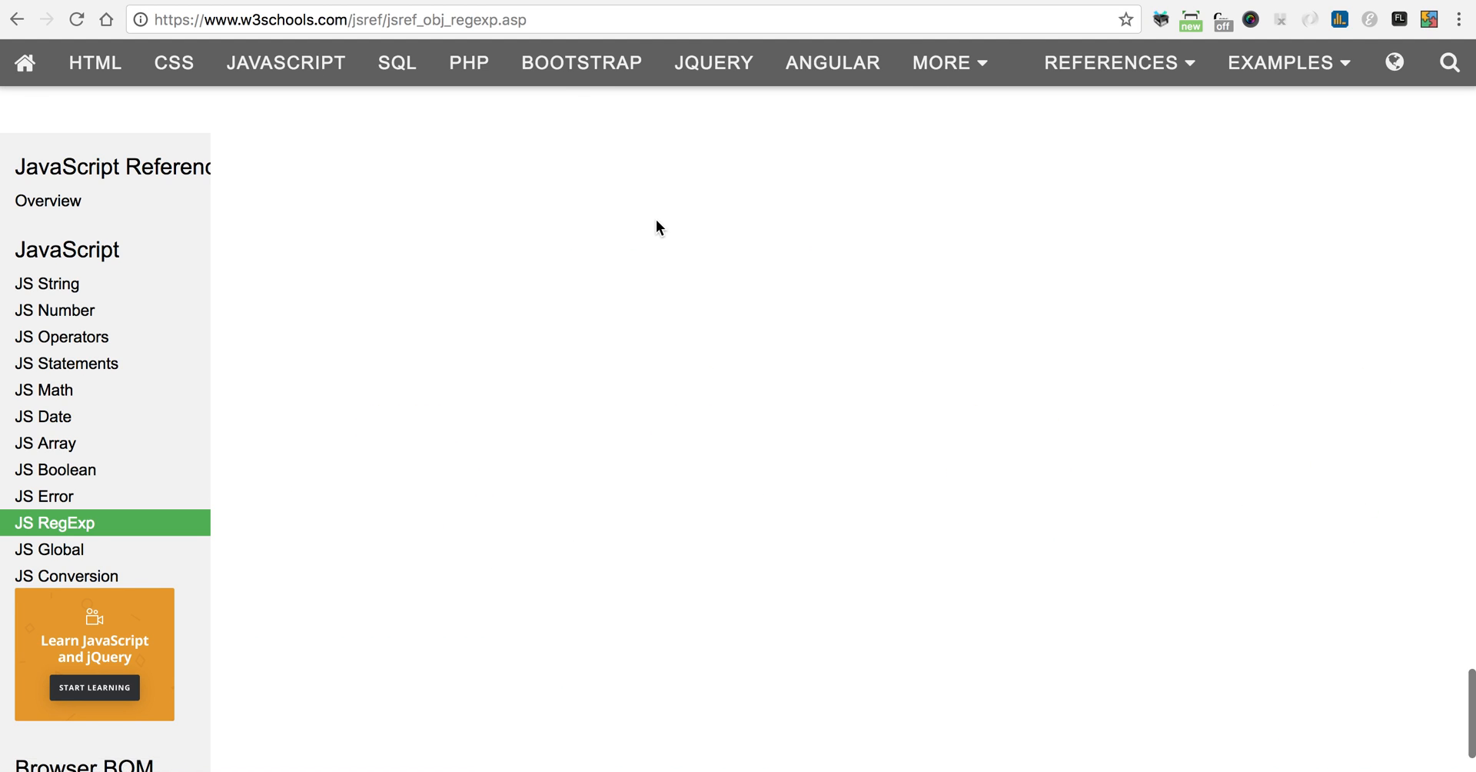
{"action": "scroll", "scroll_direction": "down", "scroll_amount": 3}
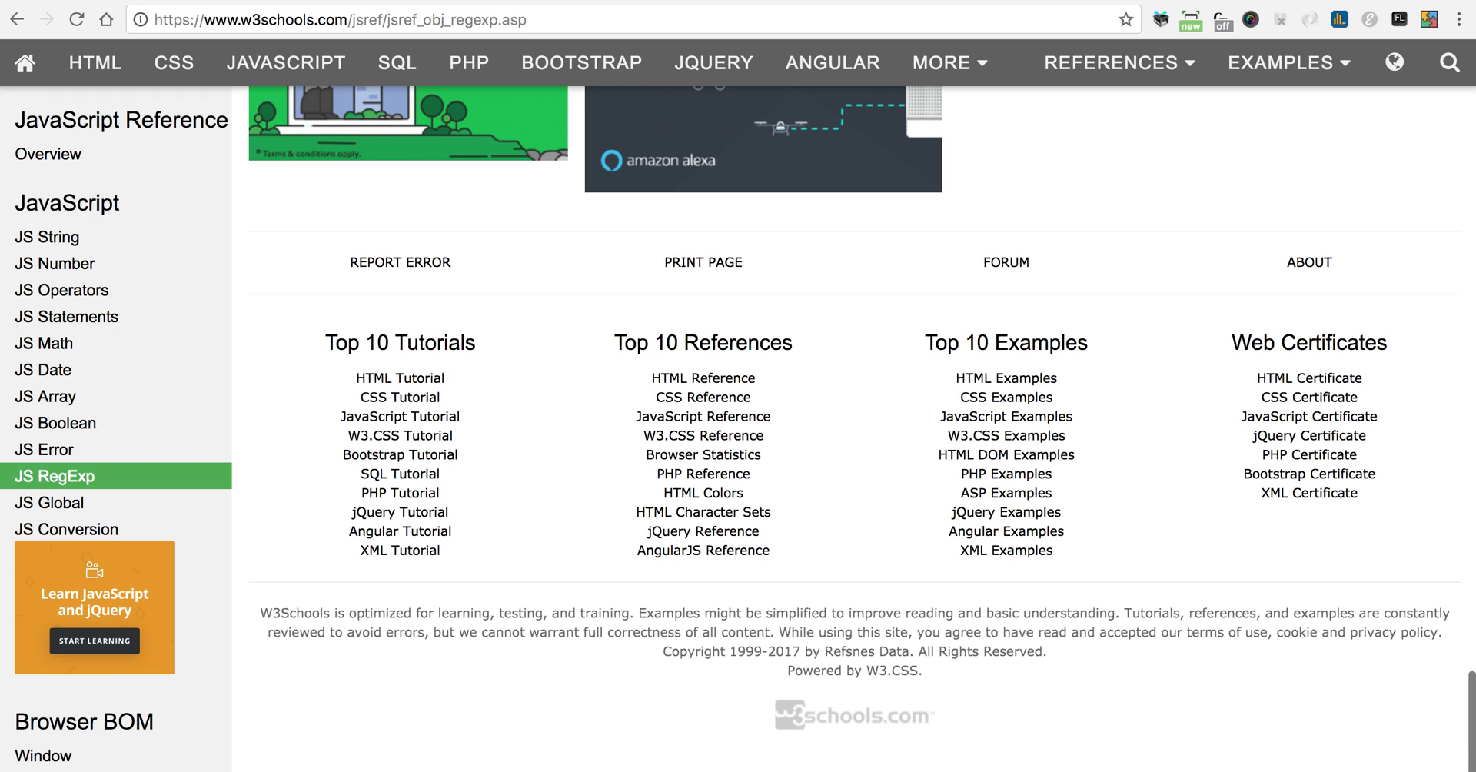